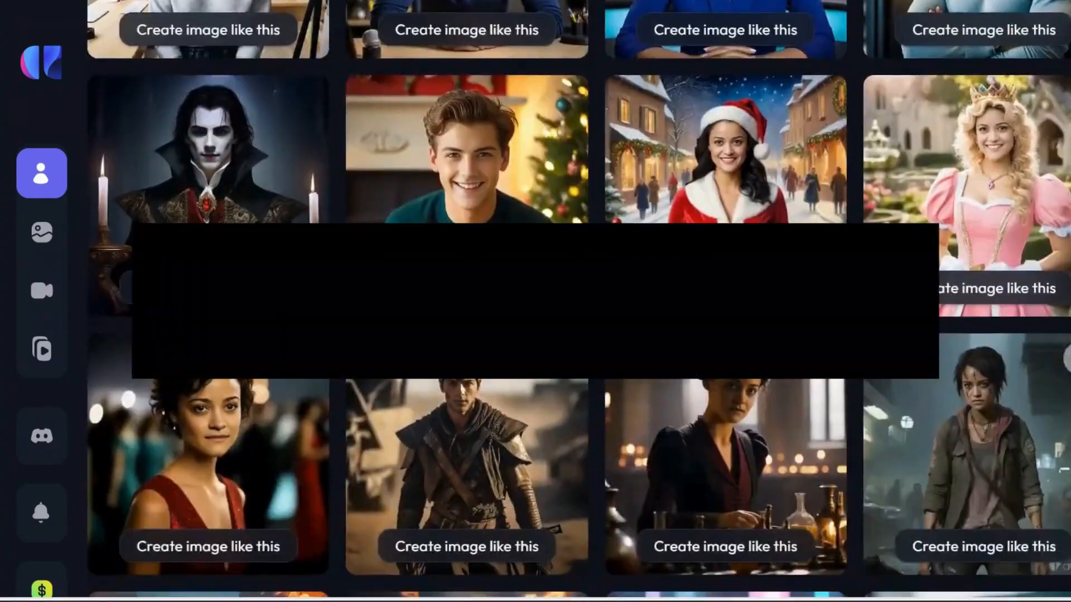
# - Scroll through the gallery toward the Characters page and its Actors tab
pyautogui.scroll(-3)
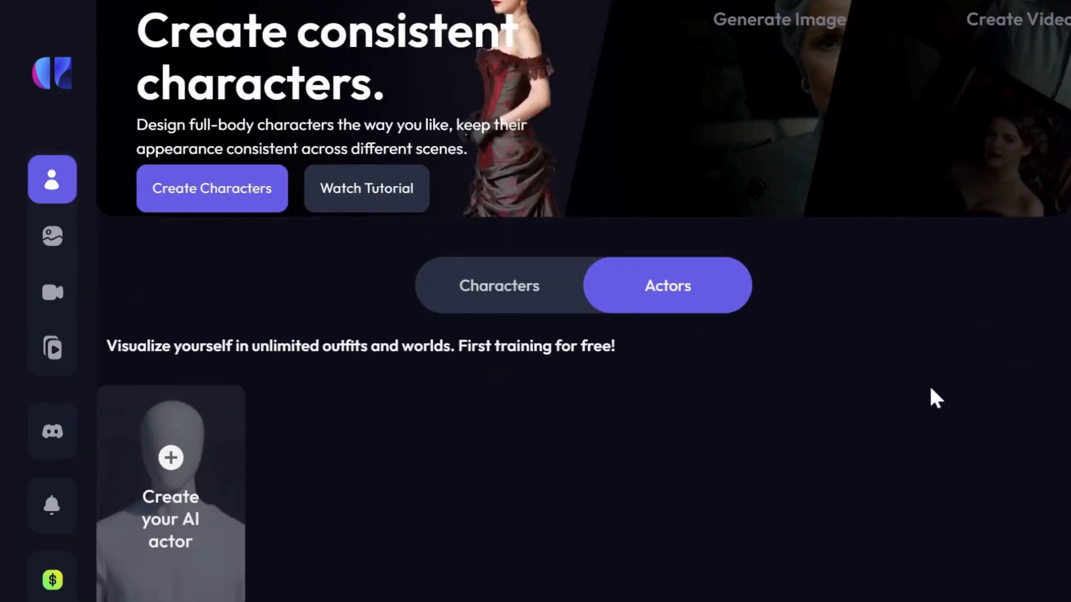
# - Create a female adult actor named Zawan from 20 uploaded photos and start her training
pyautogui.click(170, 458)
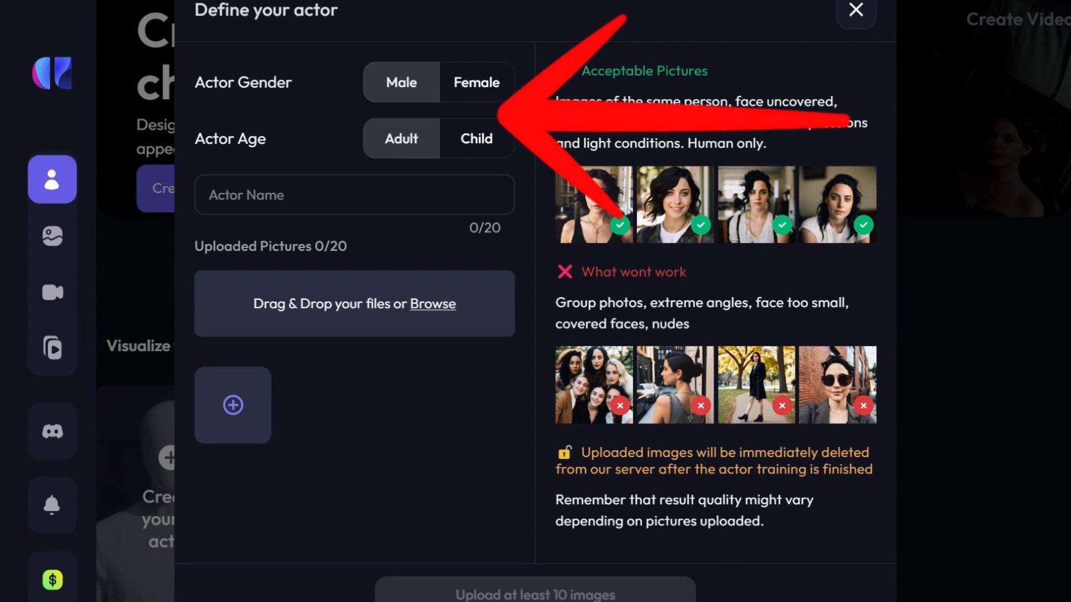
pyautogui.write('Zawan')
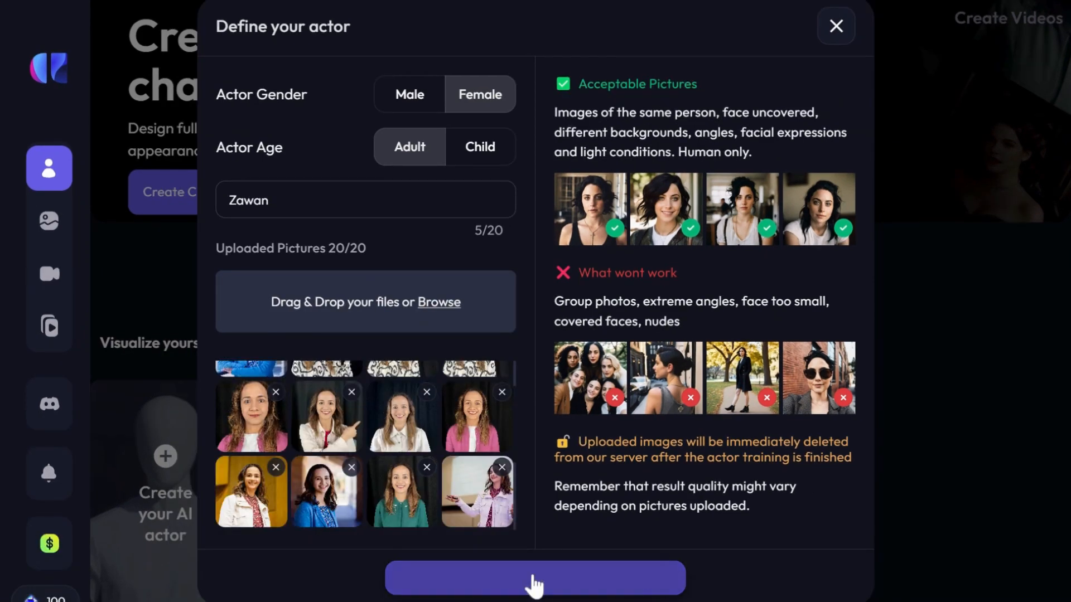
pyautogui.click(535, 577)
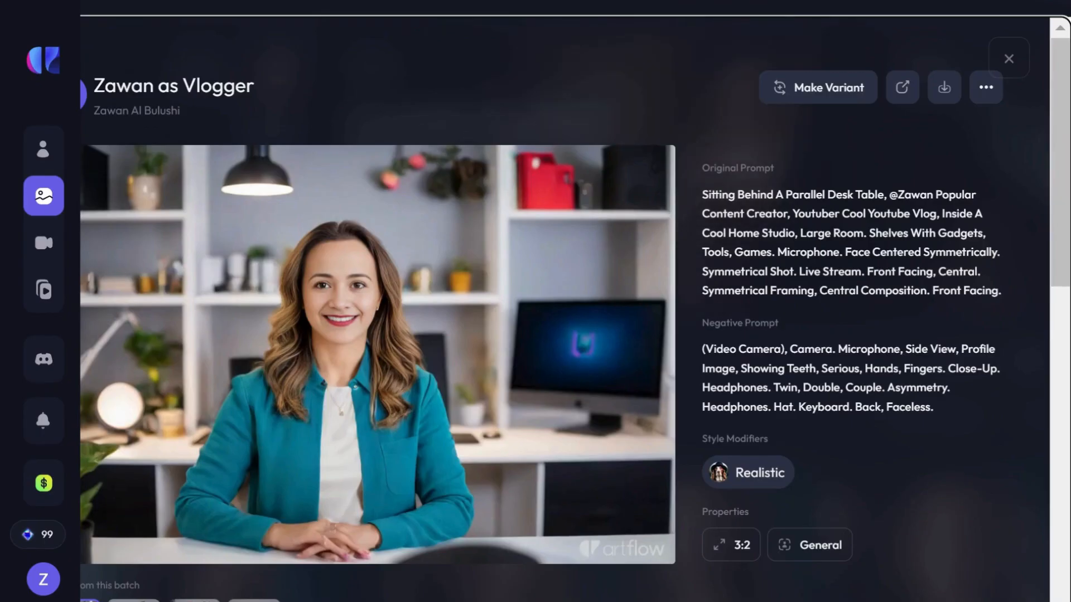
# - Close the vlogger image and browse the 'Create image like this' template gallery
pyautogui.click(1008, 58)
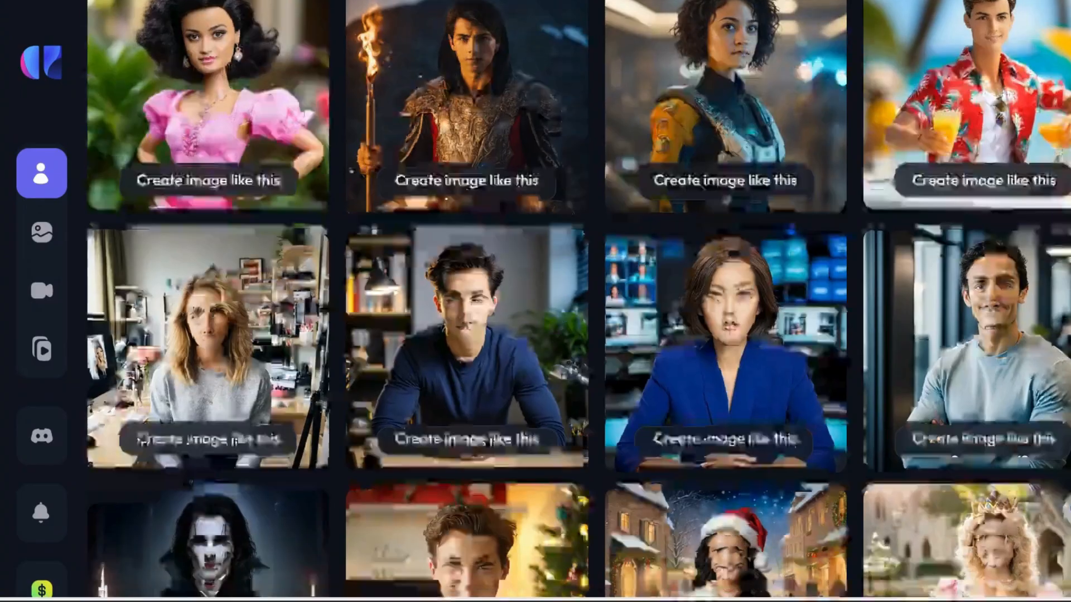
pyautogui.scroll(-3)
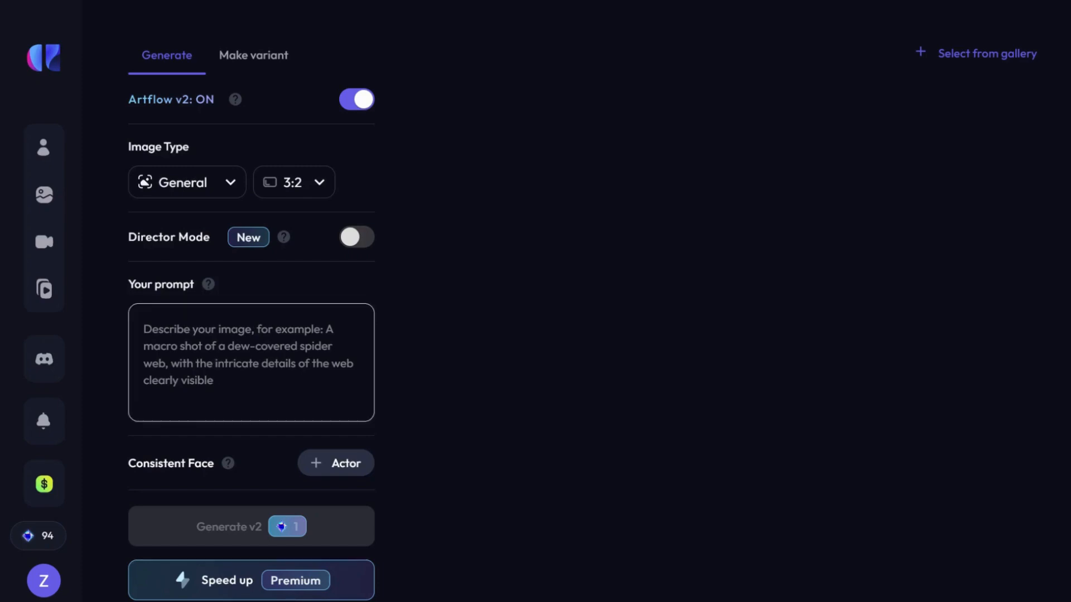
# - Generate images from the prompt 'A relaxed lady enjoying a cup of coffee... cozy coffee shop' with actor Zawan
pyautogui.write('A relaxed lady enjoying a cup of coffee, sitting by the window in a cozy, ambient coffee shop.')
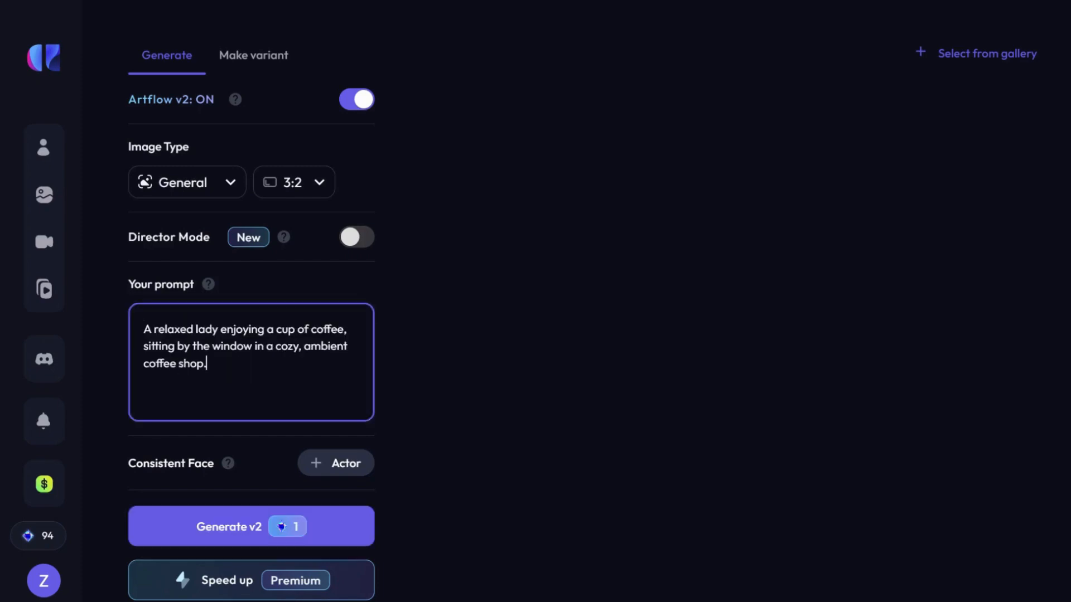
pyautogui.moveTo(290, 464)
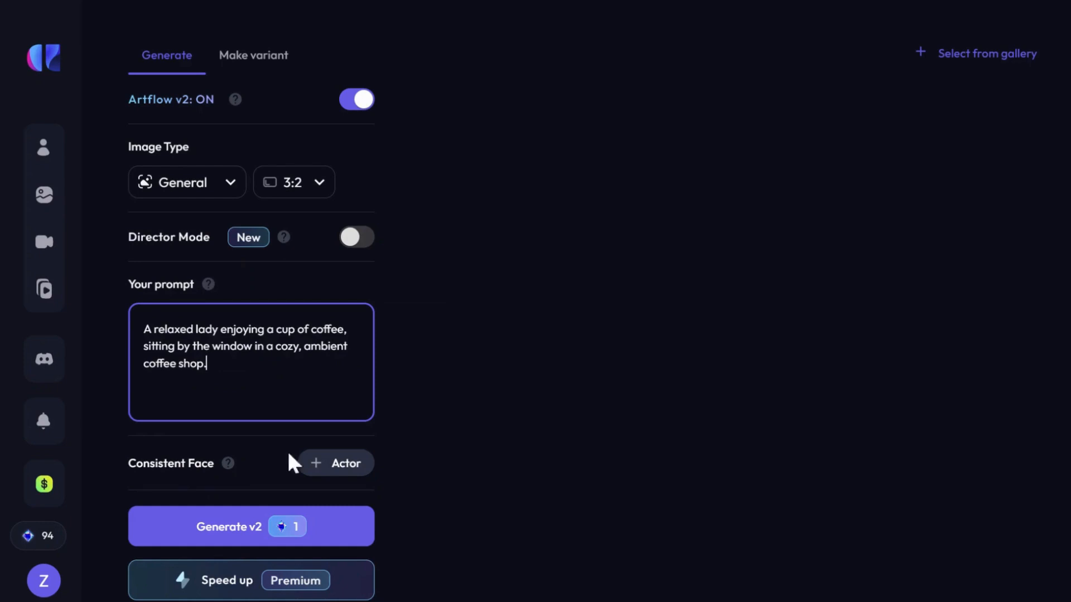
pyautogui.click(336, 463)
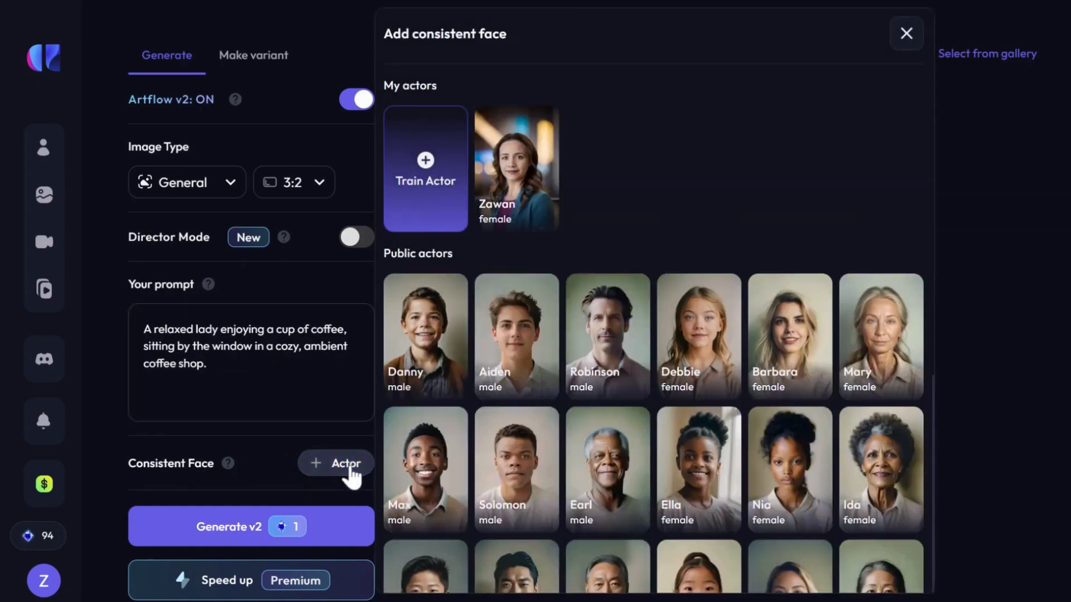
pyautogui.click(516, 167)
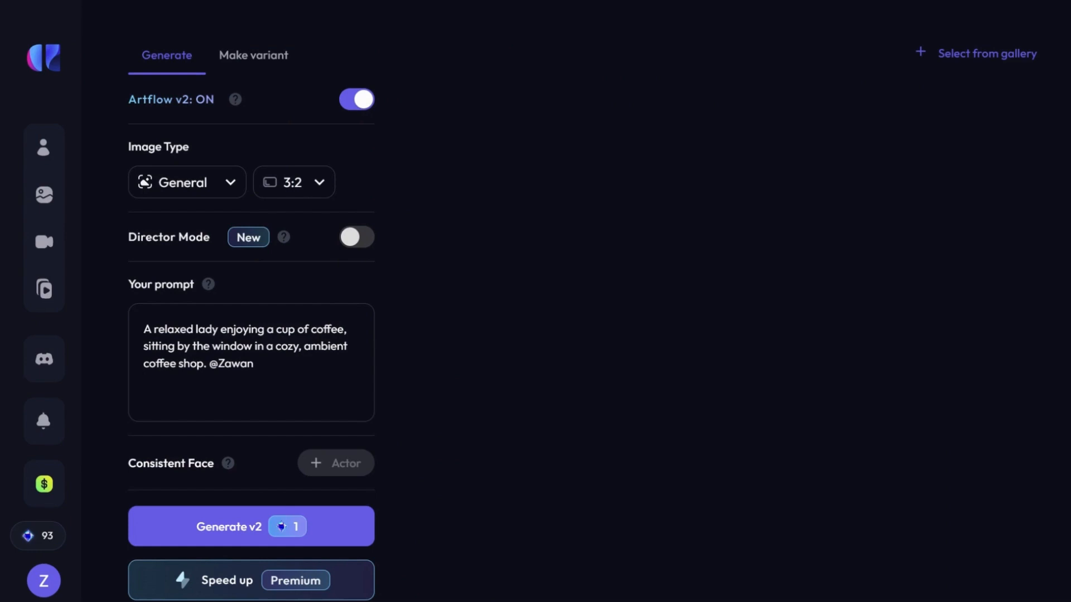
pyautogui.click(251, 526)
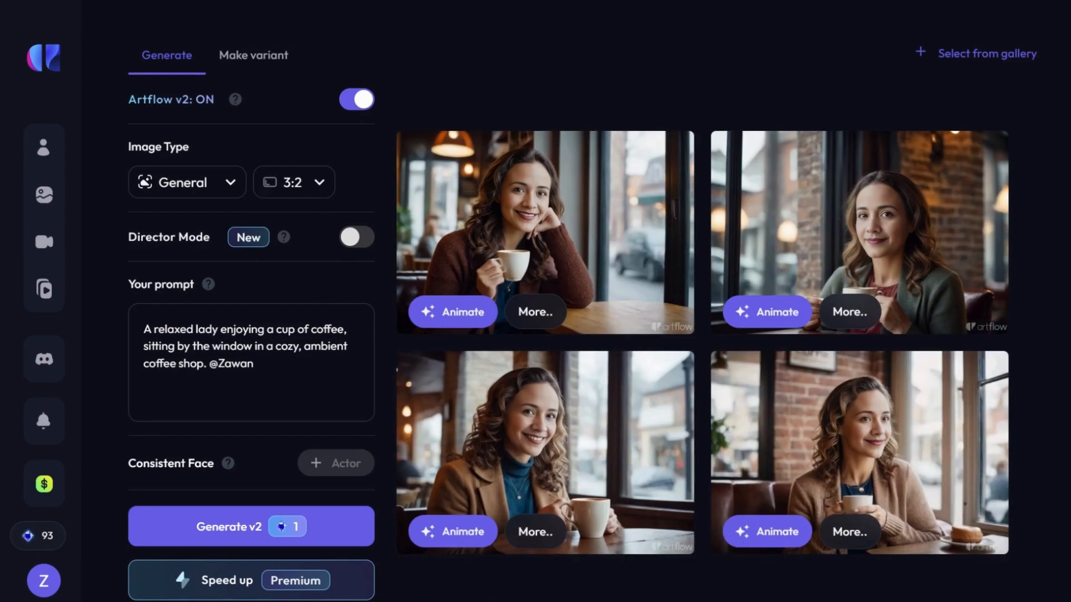
pyautogui.click(544, 232)
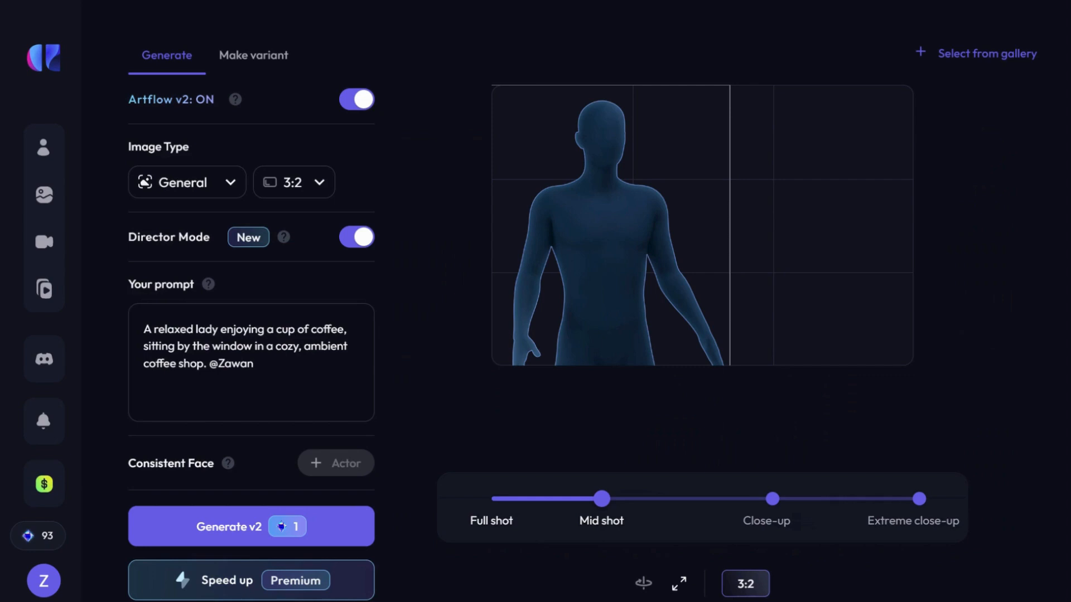
pyautogui.moveTo(609, 273)
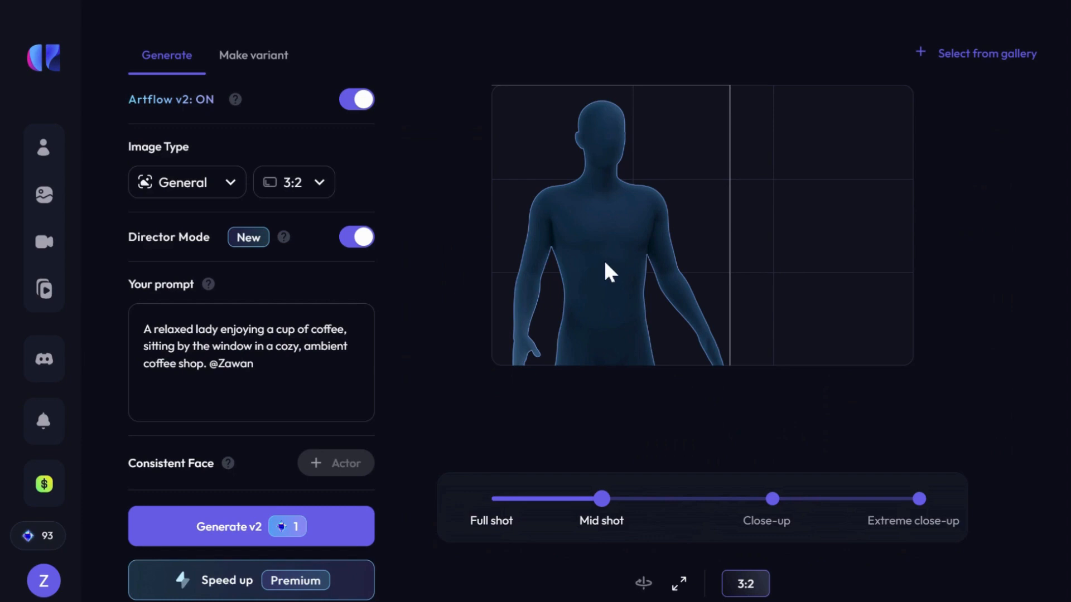
# - Set Director Mode shot framing to Close-up and regenerate the coffee-shop images
pyautogui.moveTo(600, 499); pyautogui.dragTo(772, 498)
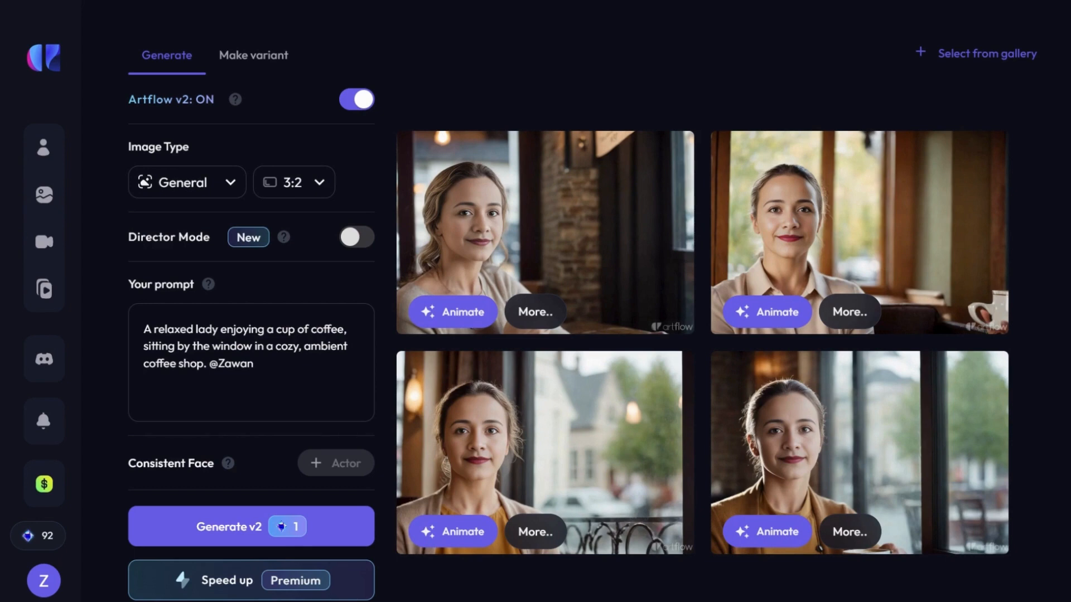
pyautogui.click(355, 237)
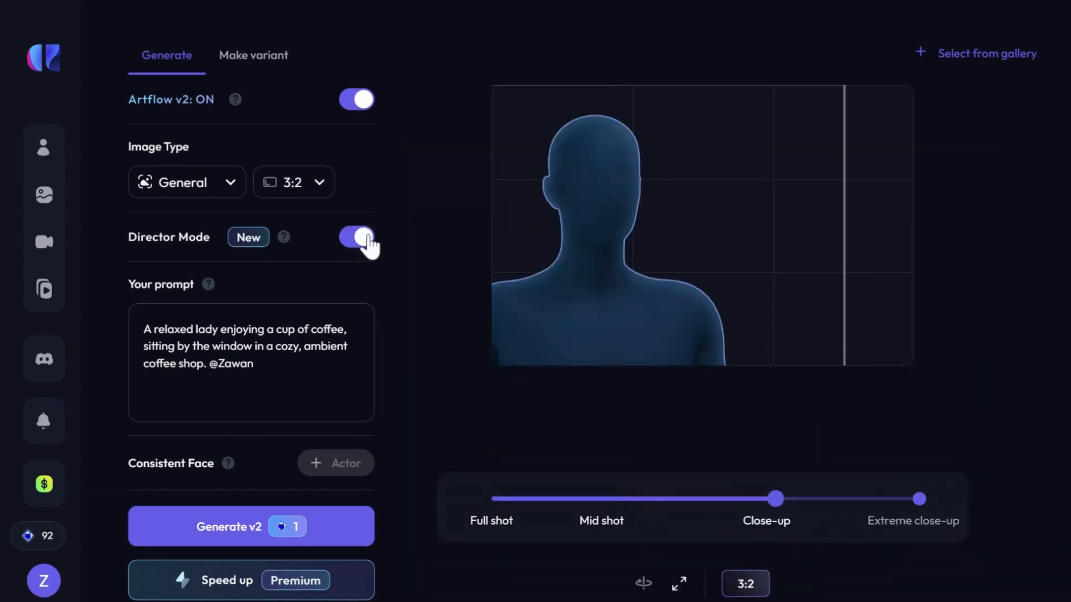
# - Turn off Director Mode, add the 3D Anime style and generate the misty autumn forest images of Zawan
pyautogui.click(356, 236)
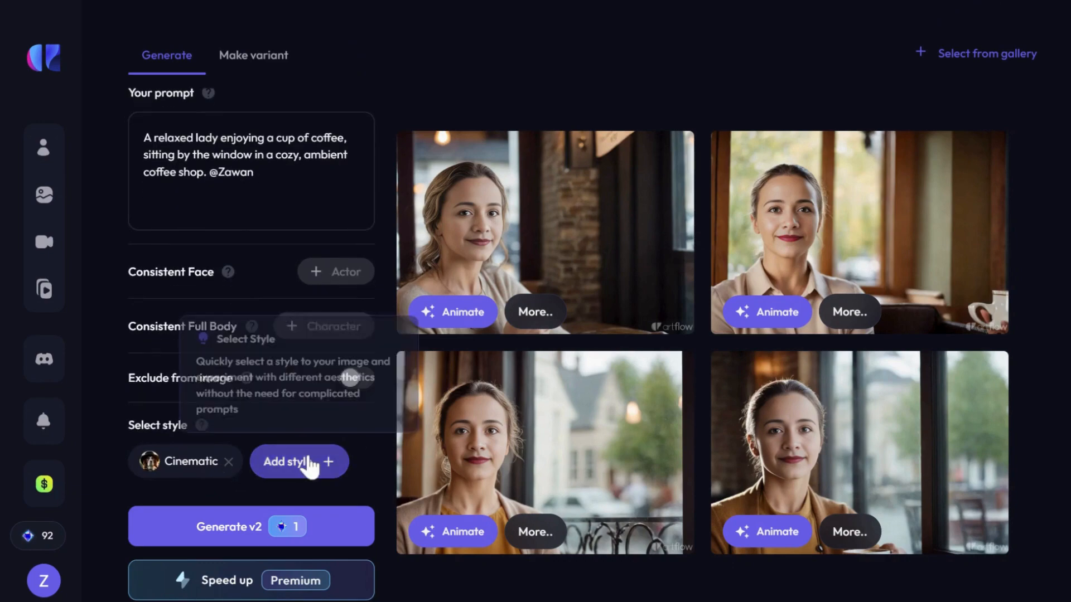
pyautogui.click(299, 462)
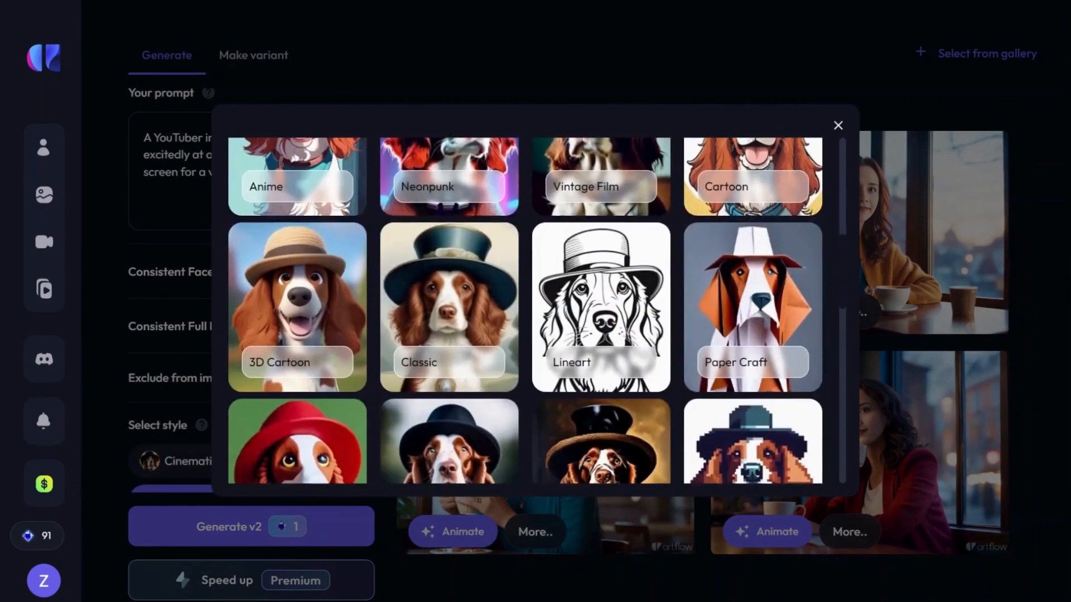
pyautogui.scroll(-3)
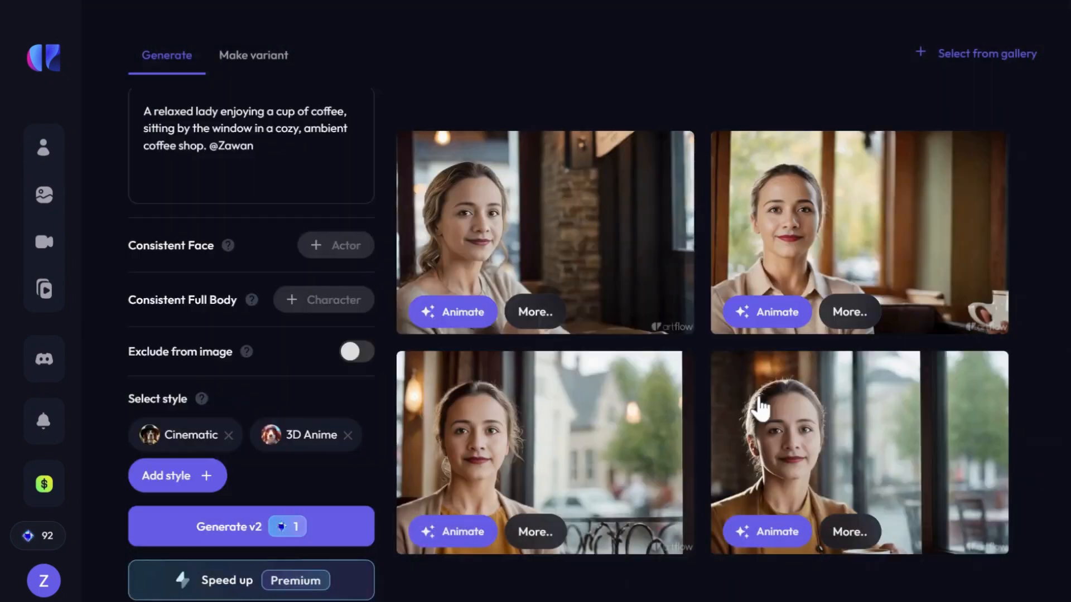
pyautogui.click(228, 525)
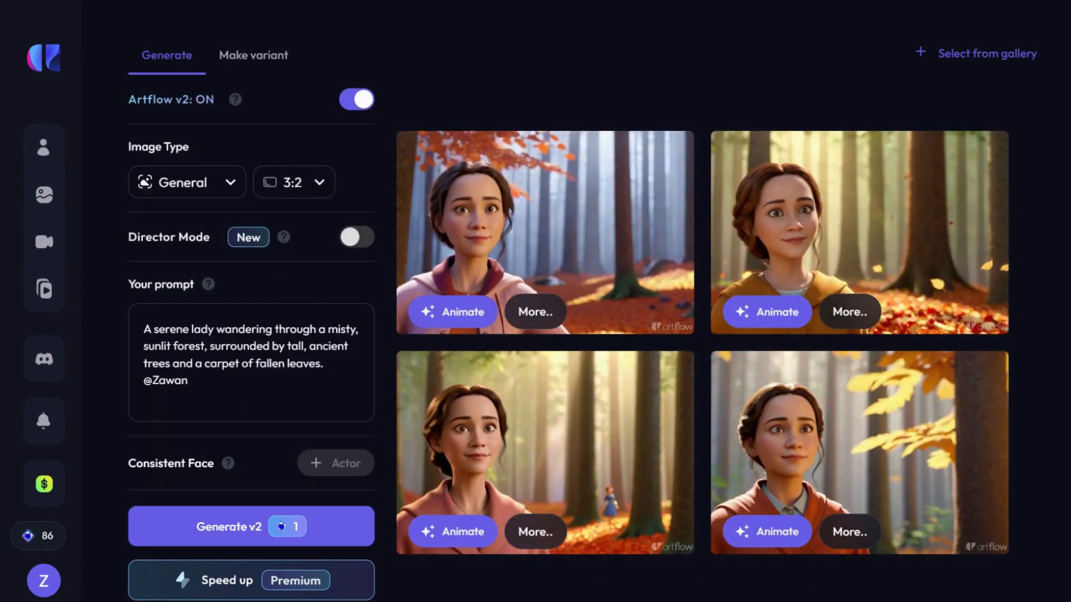
pyautogui.click(858, 232)
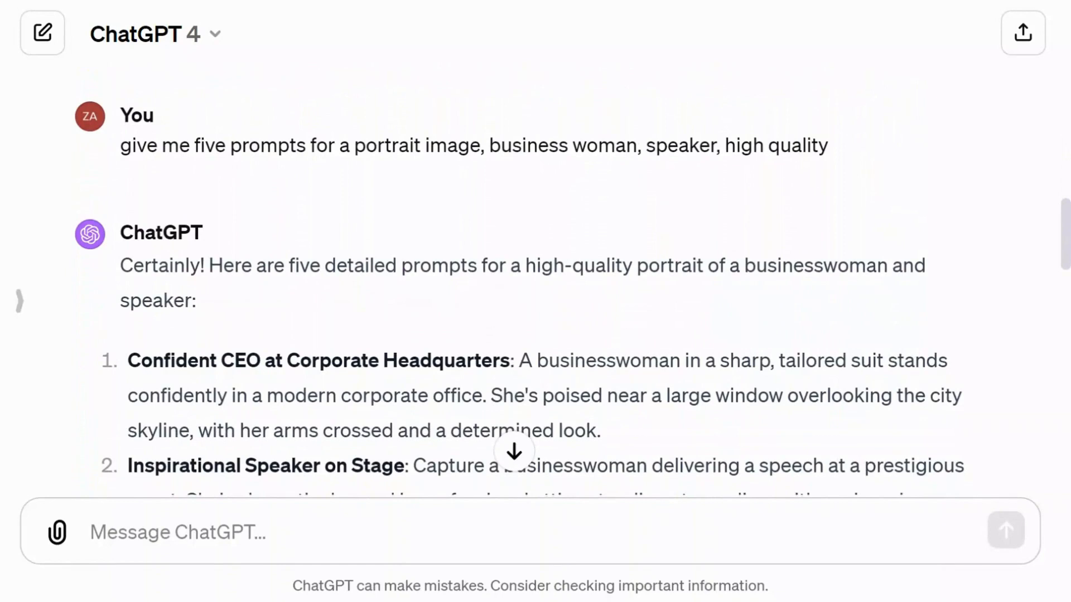
# - Scroll down the ChatGPT reply to read the five businesswoman portrait prompts
pyautogui.scroll(-3)
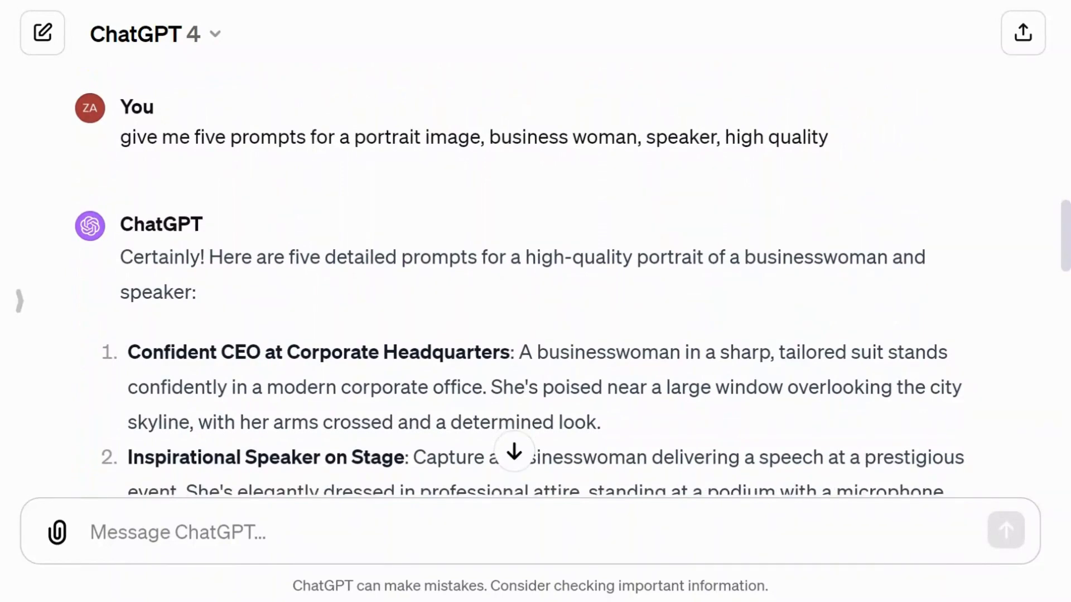
pyautogui.scroll(-3)
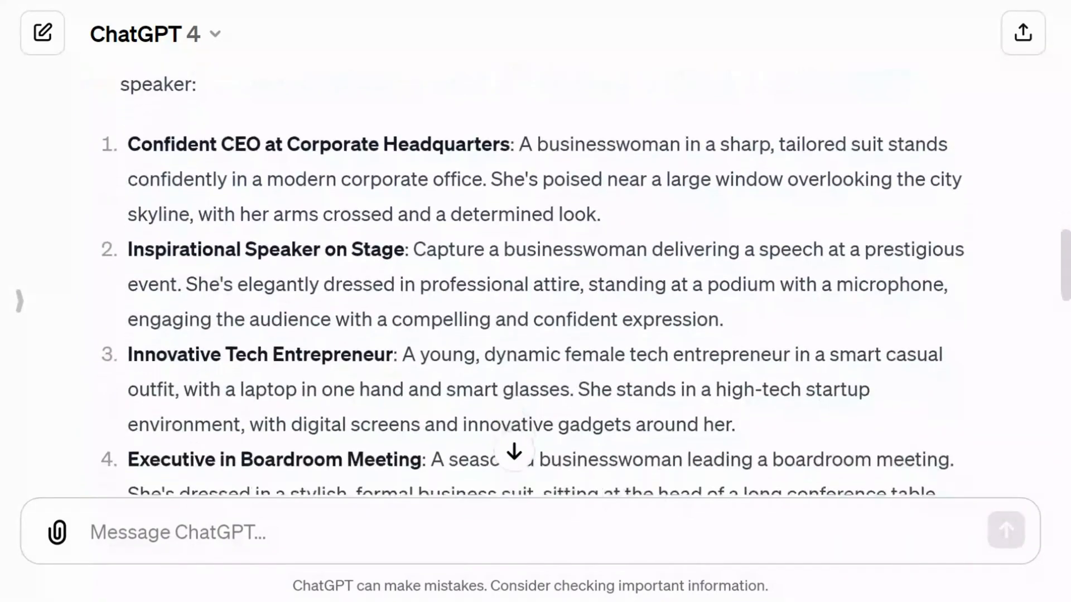
pyautogui.scroll(-3)
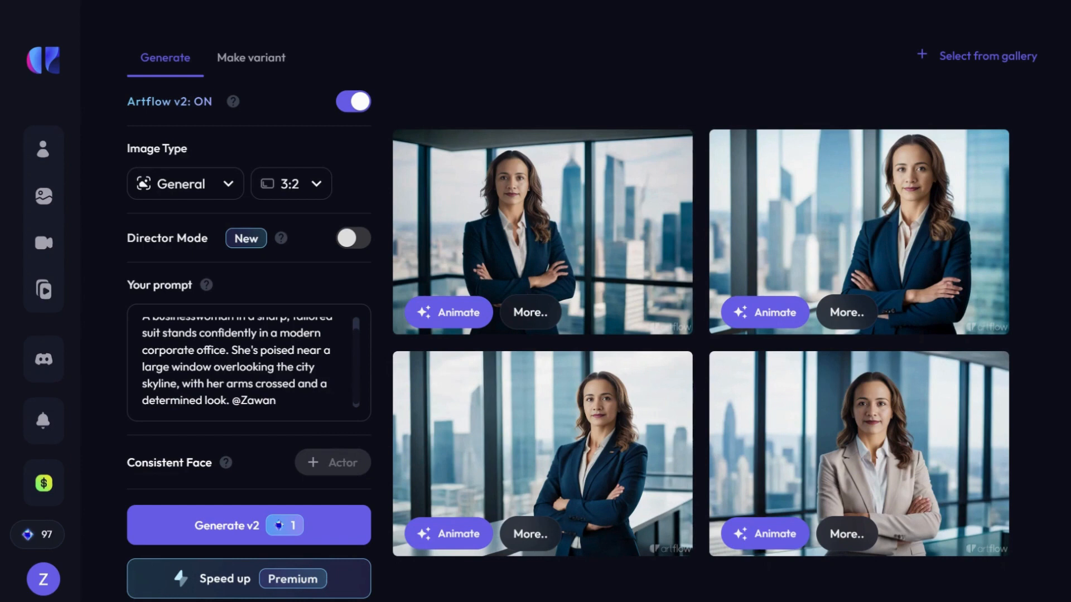
# - Reopen the saved 'Zawan as Vlogger' image from the gallery
pyautogui.click(249, 525)
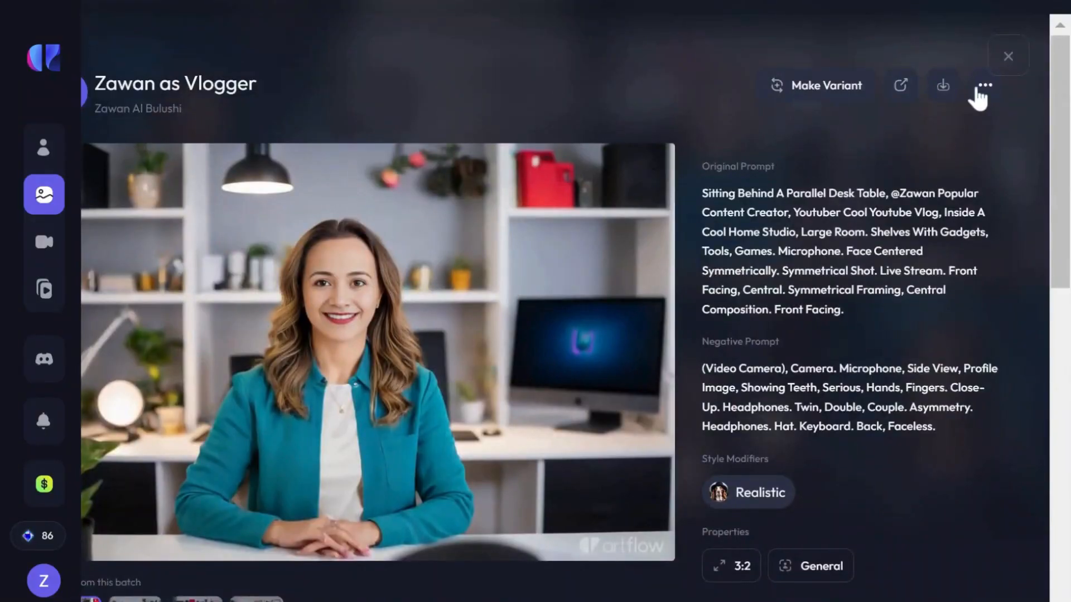
# - Choose 'Create video with this image' from the ... menu and dismiss the Upgrade dialog
pyautogui.click(984, 85)
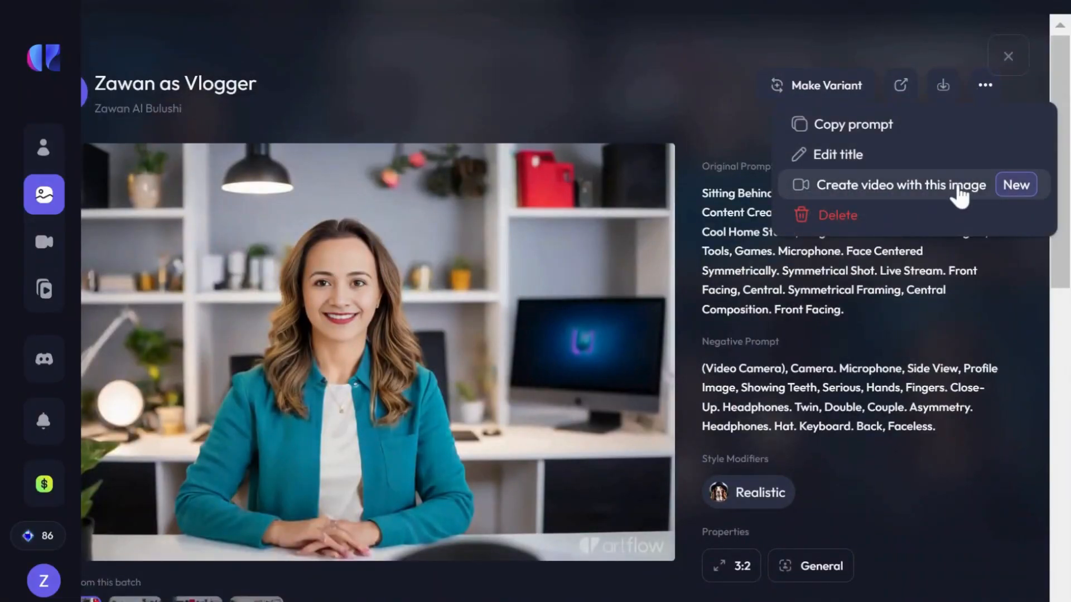
pyautogui.click(900, 184)
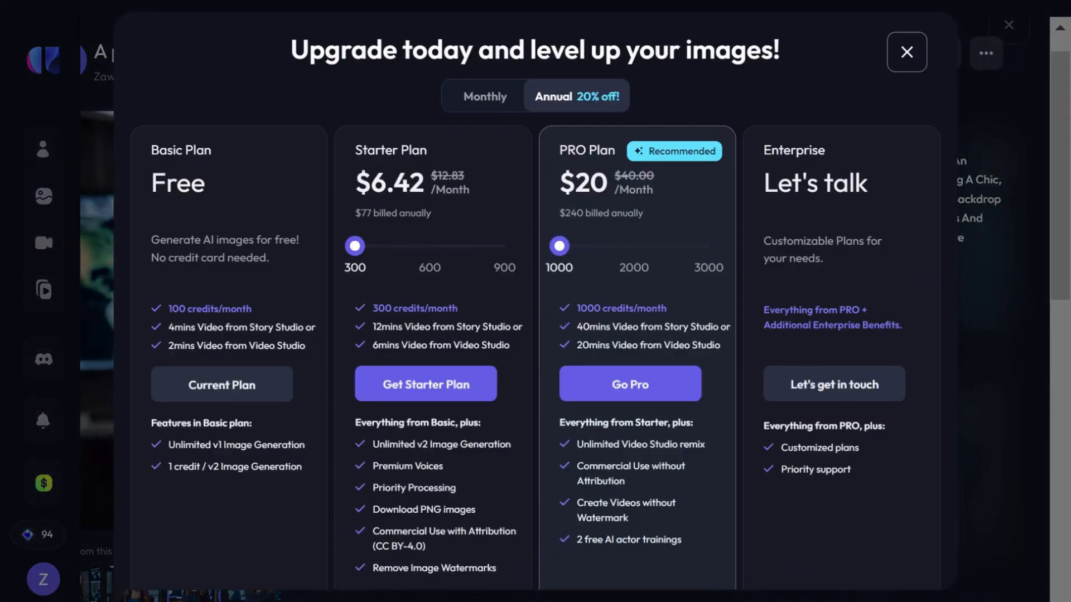
pyautogui.click(906, 52)
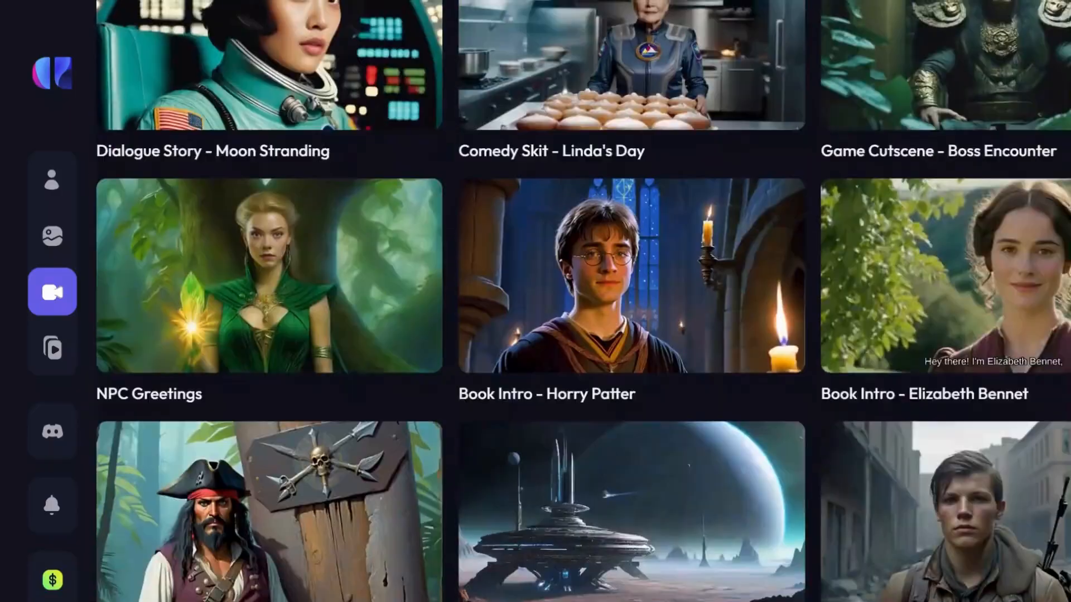